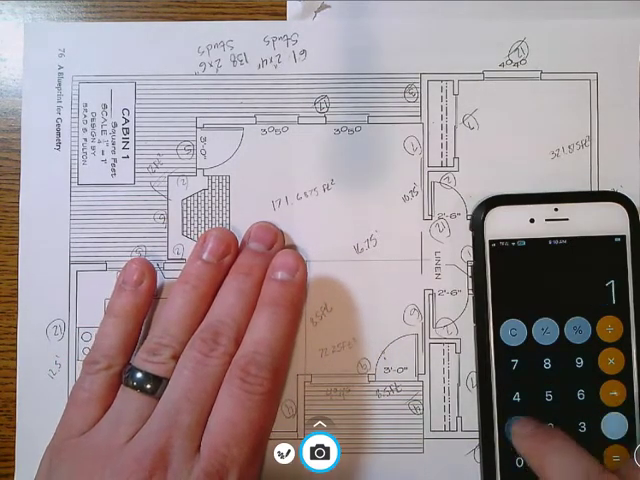
Step: Continue entering the large room's 171.6875 ft² area on the phone calculator, starting with 171
{"action": "left_click", "coordinate": [557, 408]}
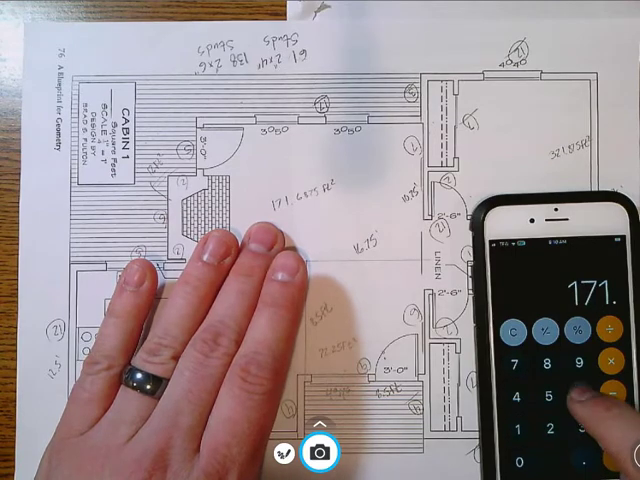